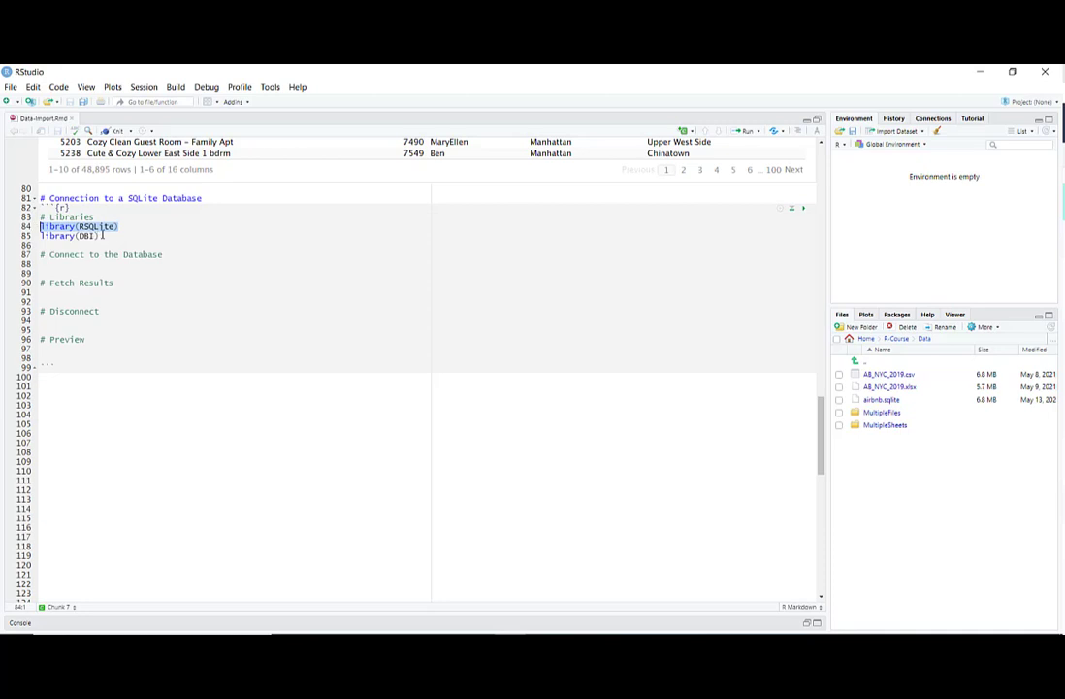
# - Point out the library(RSQLite) and library(DBI) lines, then start a new line under the connection comment
pyautogui.click(68, 236)
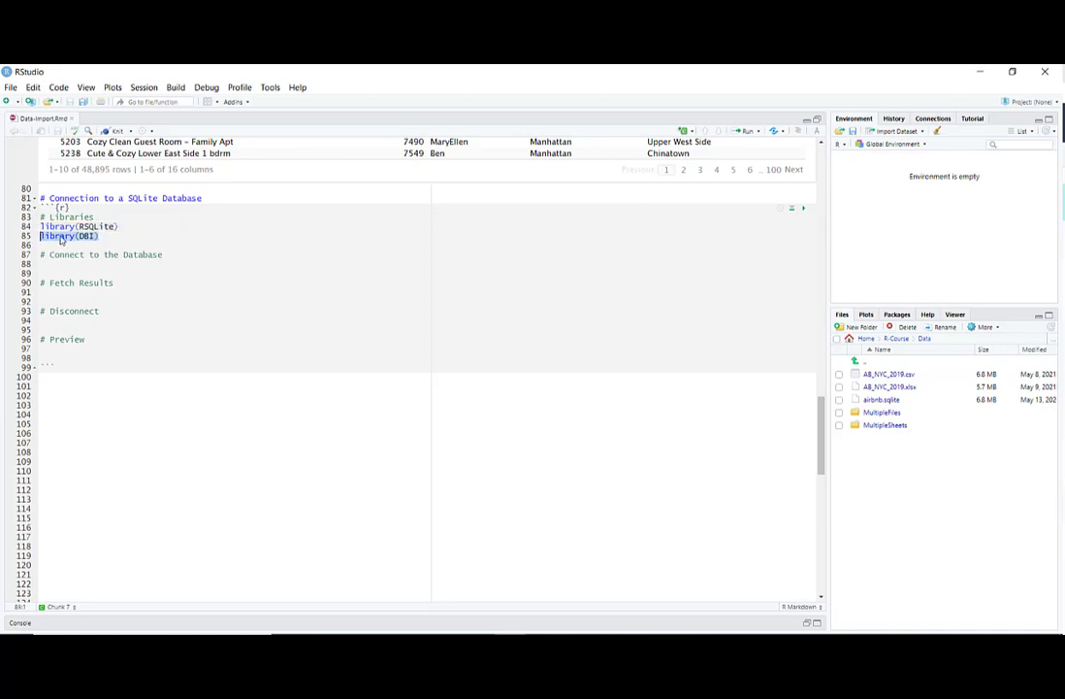
pyautogui.click(102, 236)
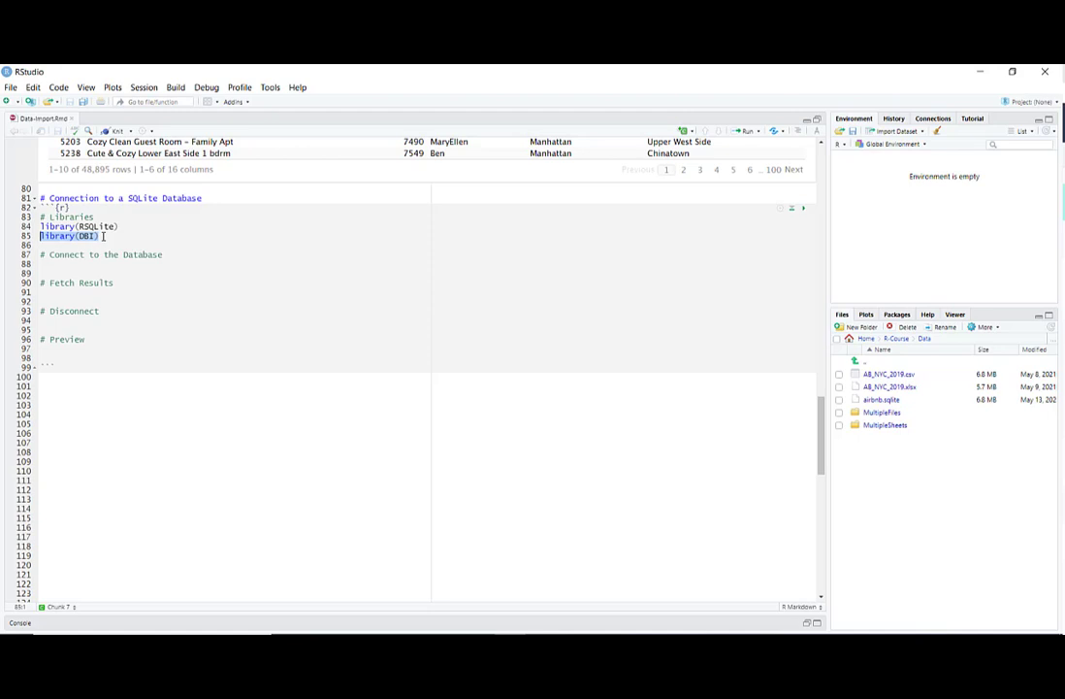
pyautogui.moveTo(546, 262)
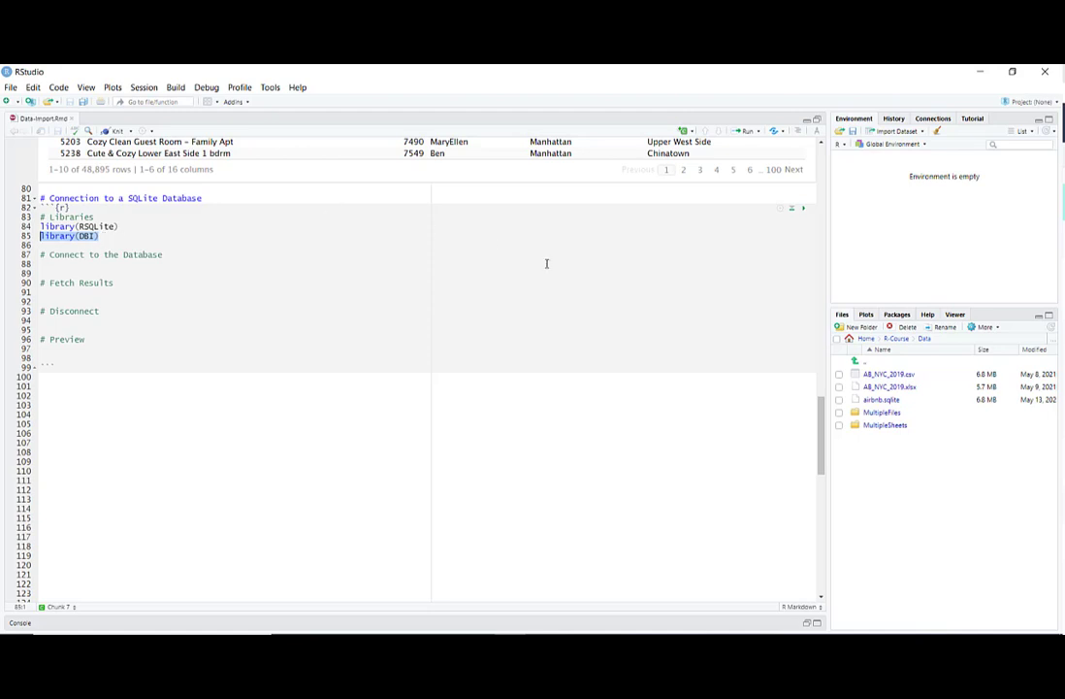
pyautogui.moveTo(881, 400)
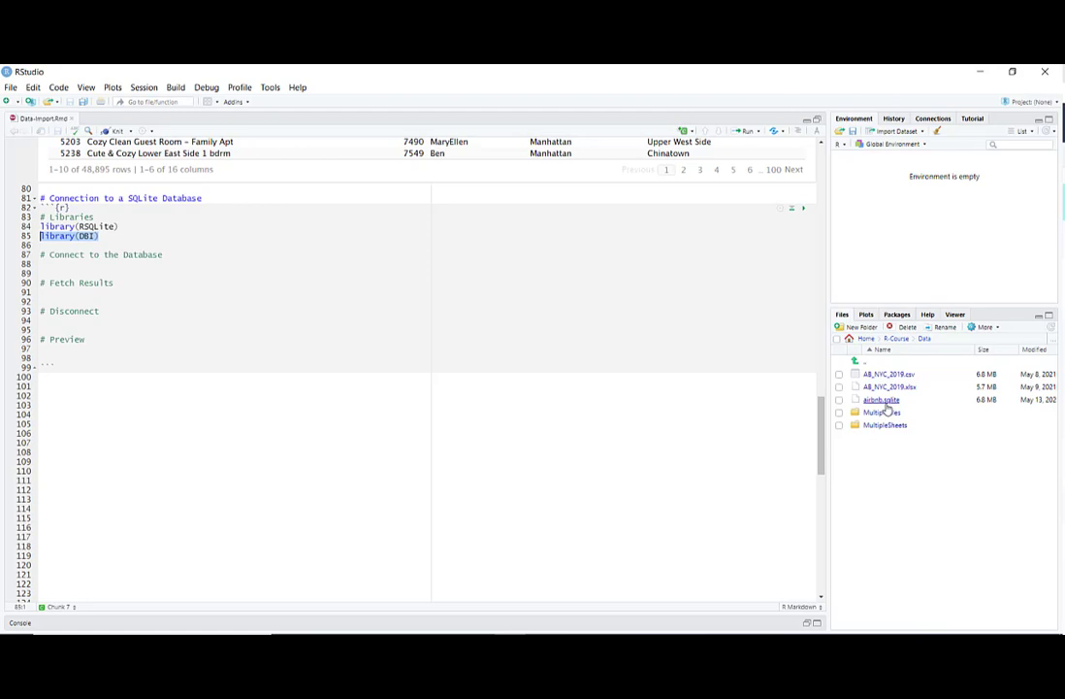
pyautogui.moveTo(881, 399)
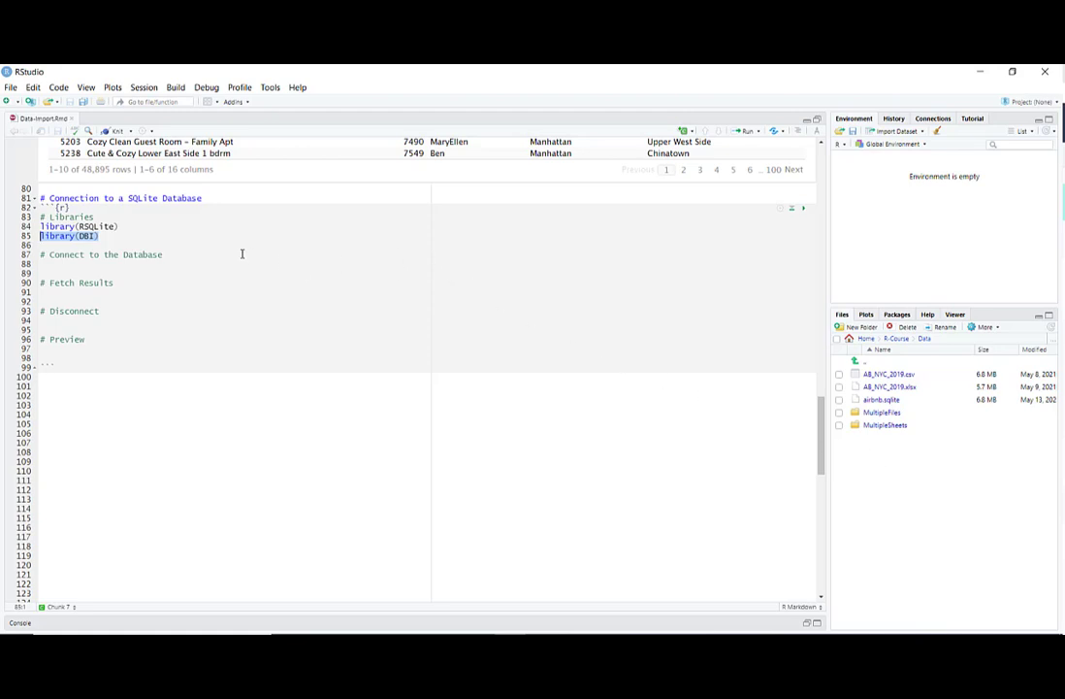
pyautogui.click(197, 254)
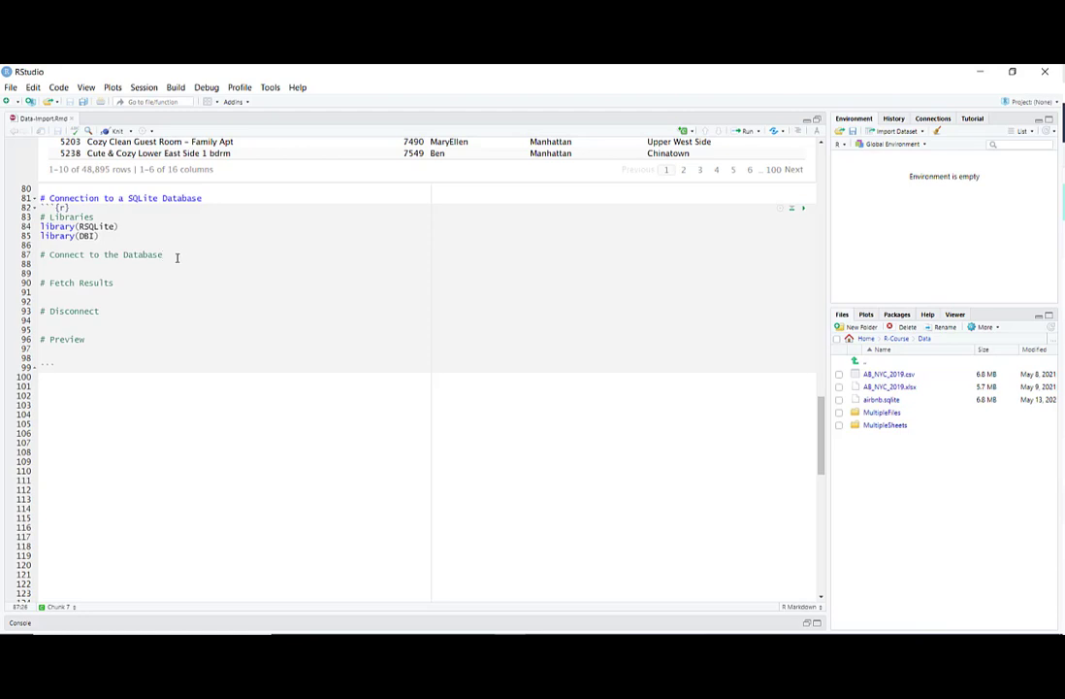
pyautogui.press('Return')
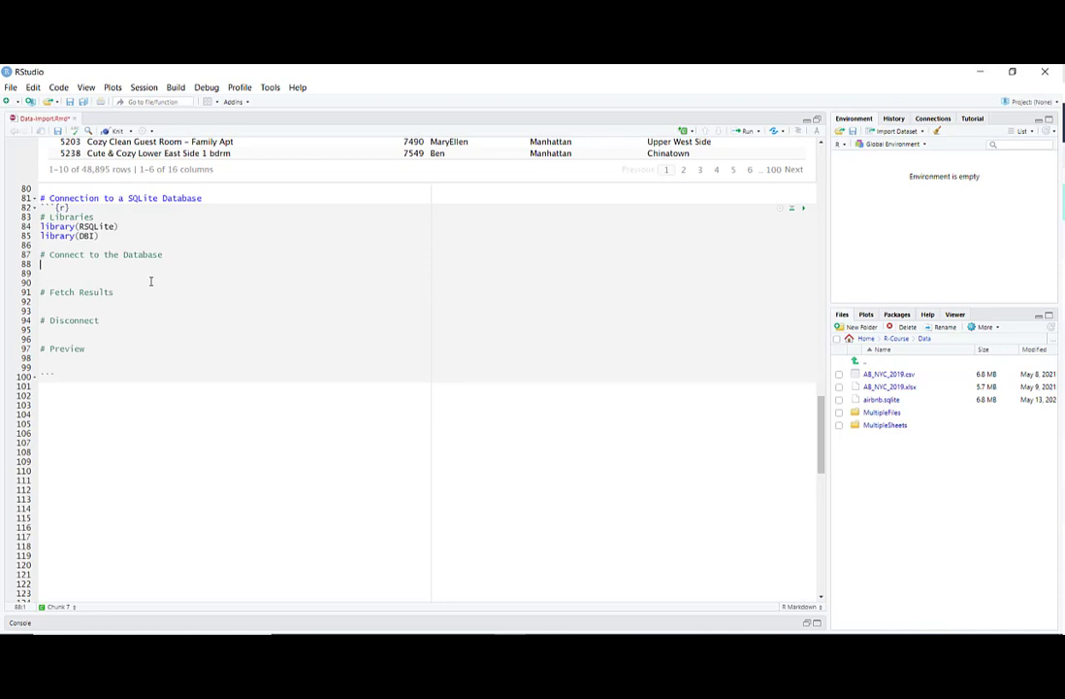
# - Start the assignment connection <- dbConnect(drv = SQLite() for the connection object
pyautogui.write('connec')
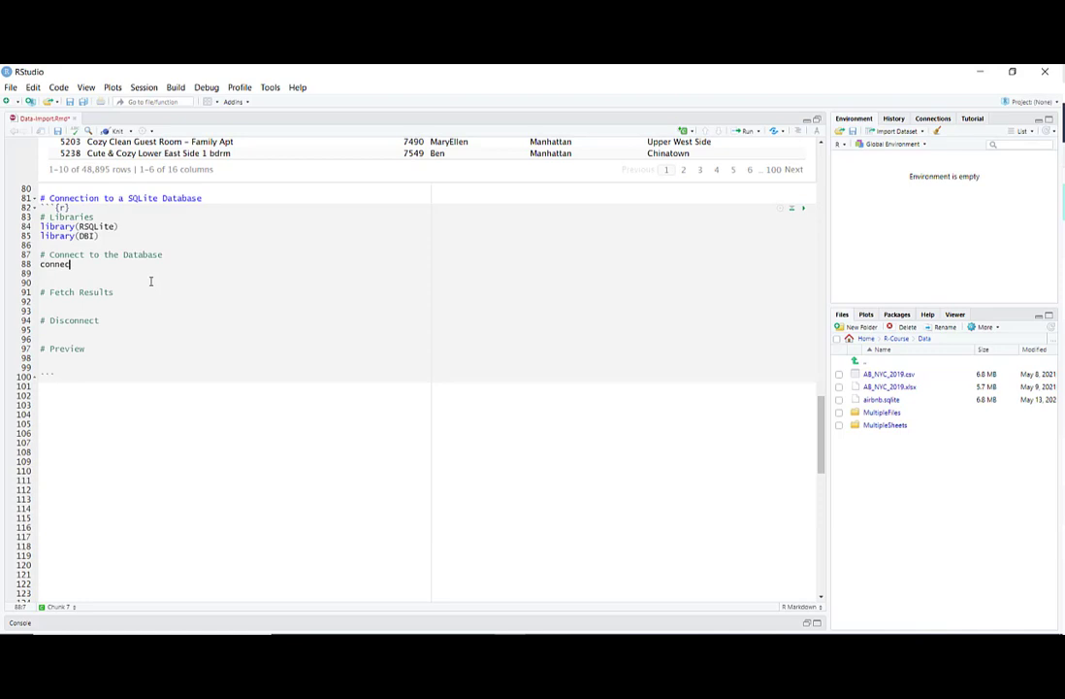
pyautogui.write('tion')
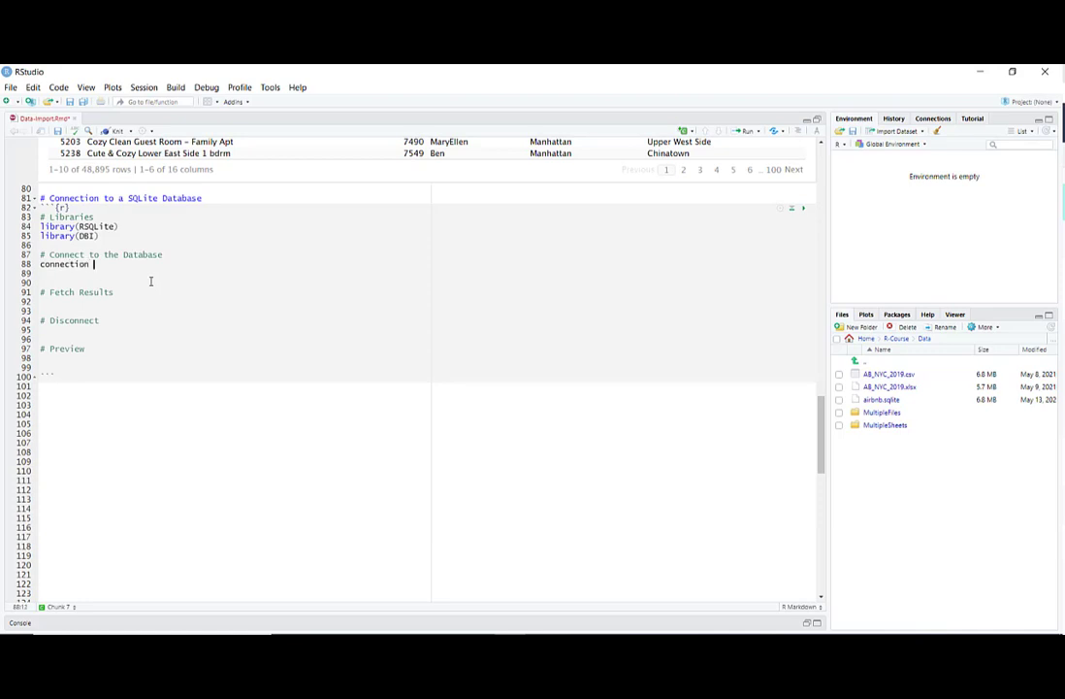
pyautogui.write('<-')
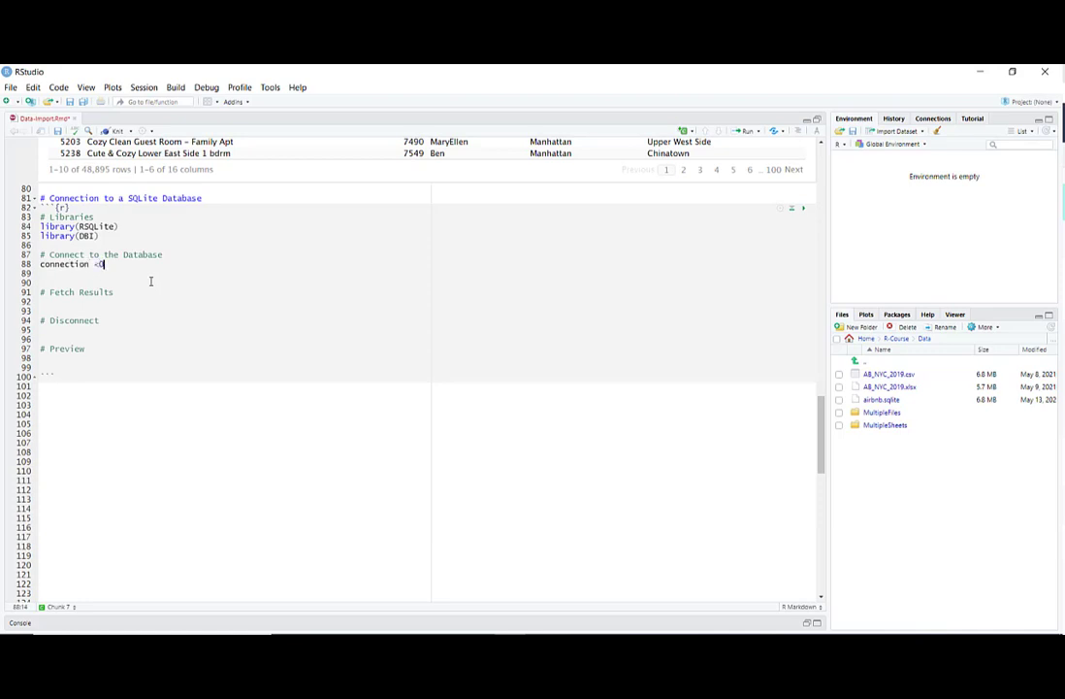
pyautogui.write('-')
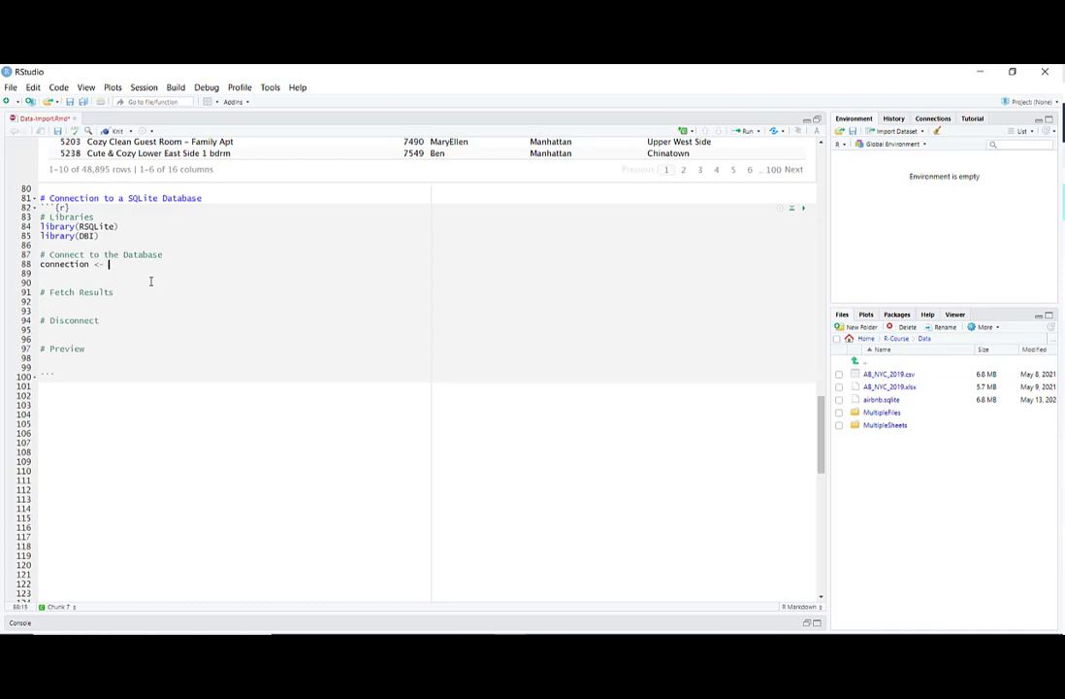
pyautogui.write('d')
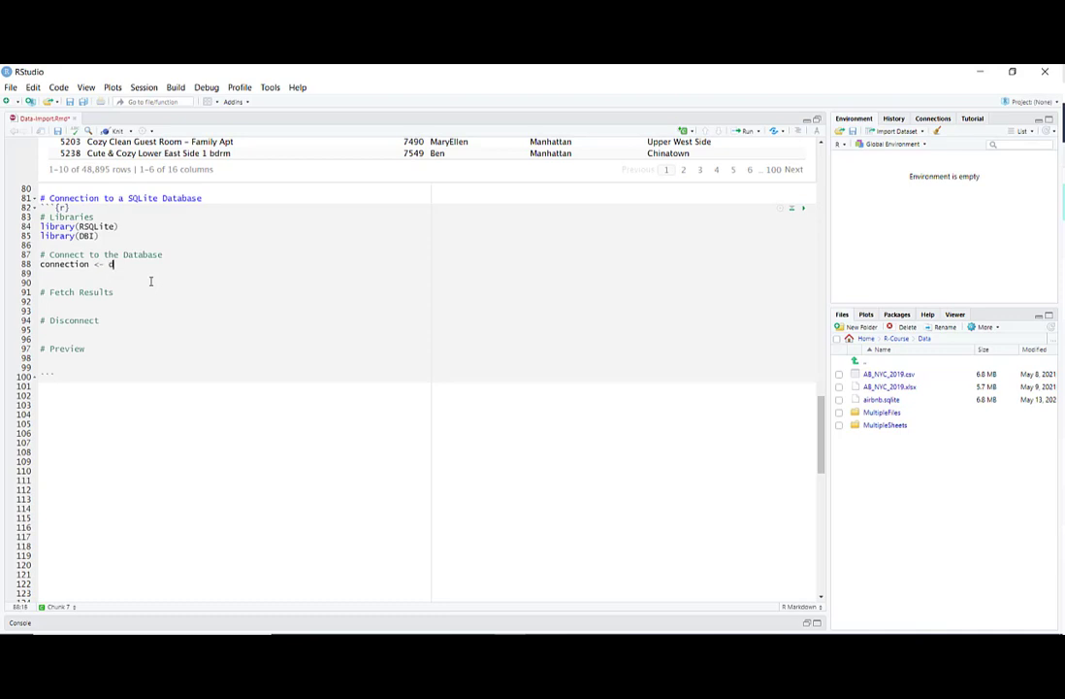
pyautogui.write('dbConnect(')
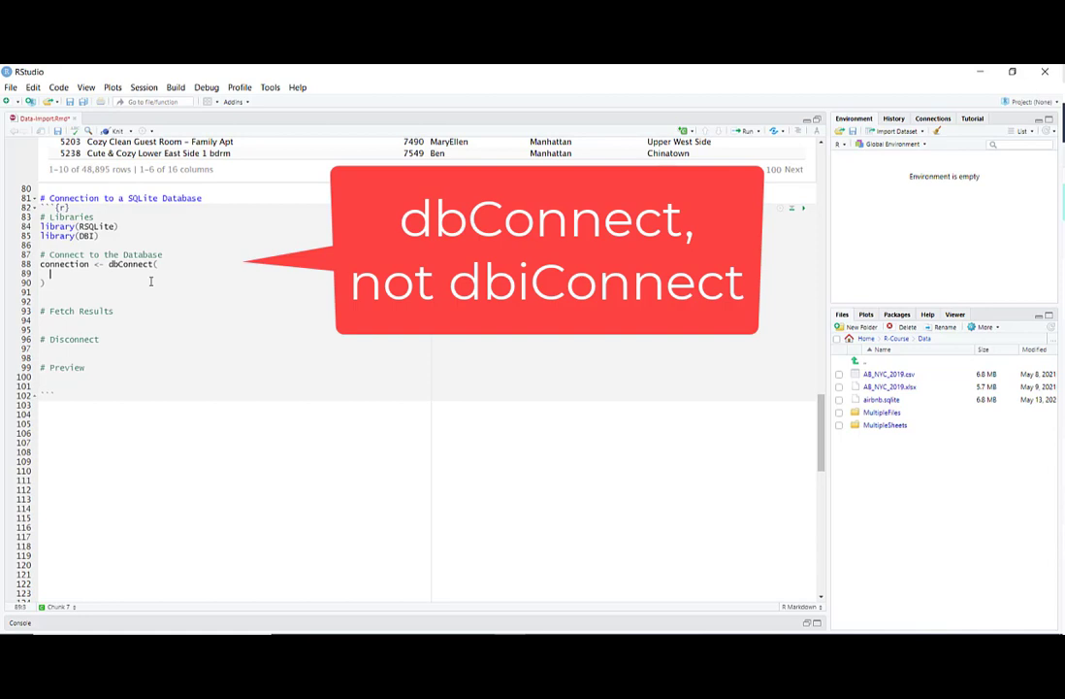
pyautogui.write('drv = SQLite(),')
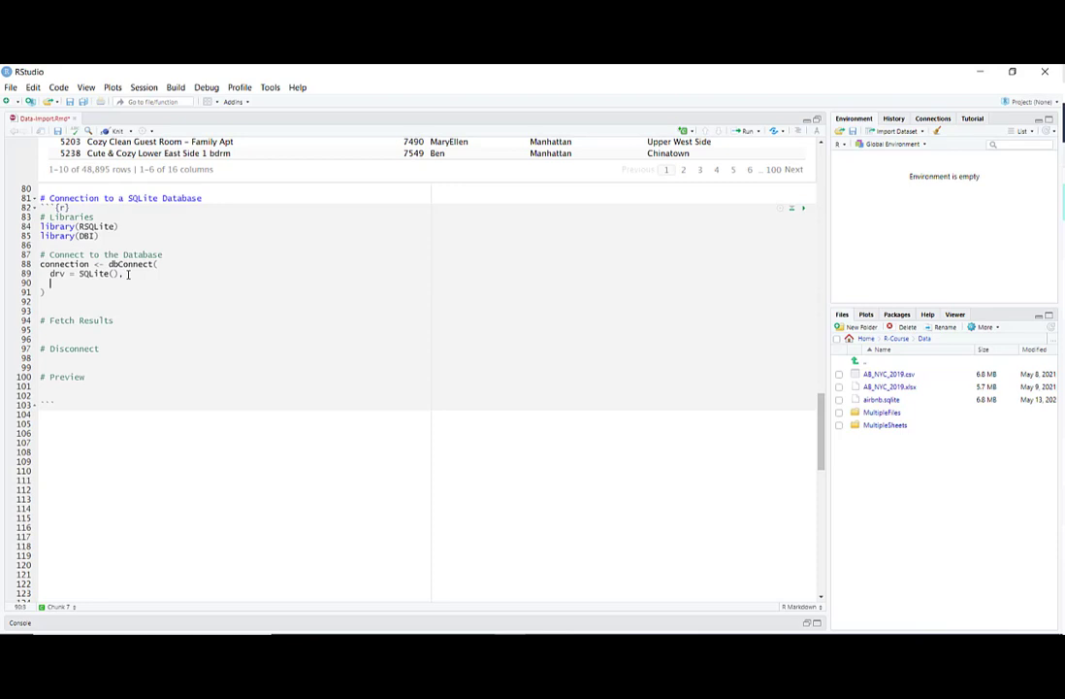
# - Set dbname = "Data/airbnb.sqlite" as the database file for the connection
pyautogui.write('db')
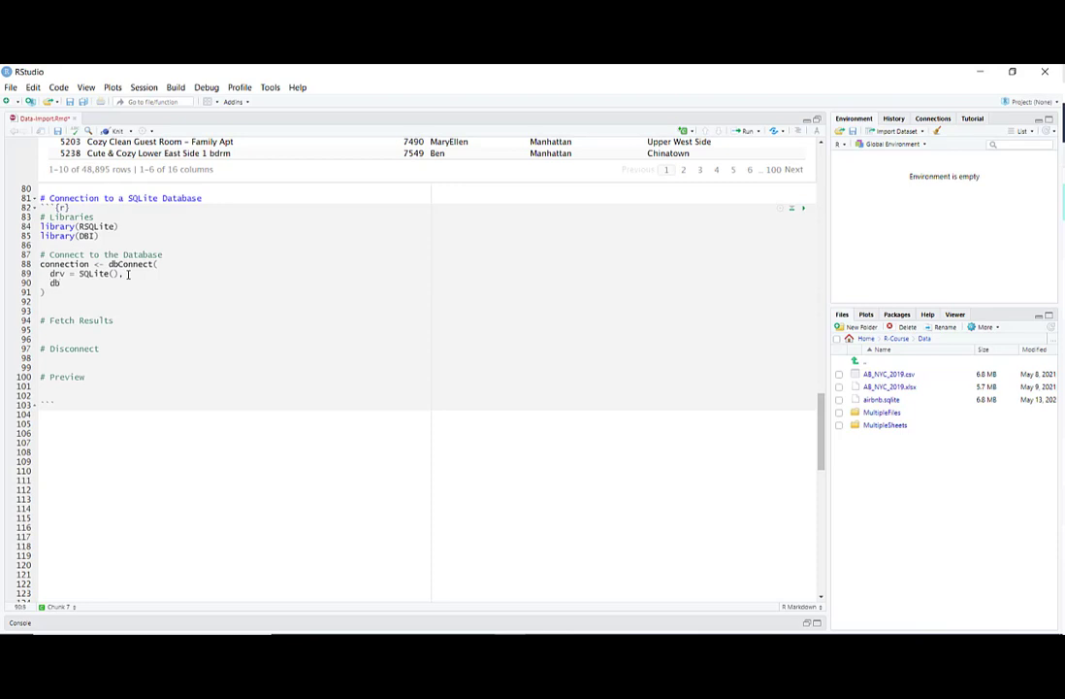
pyautogui.write('dbname =')
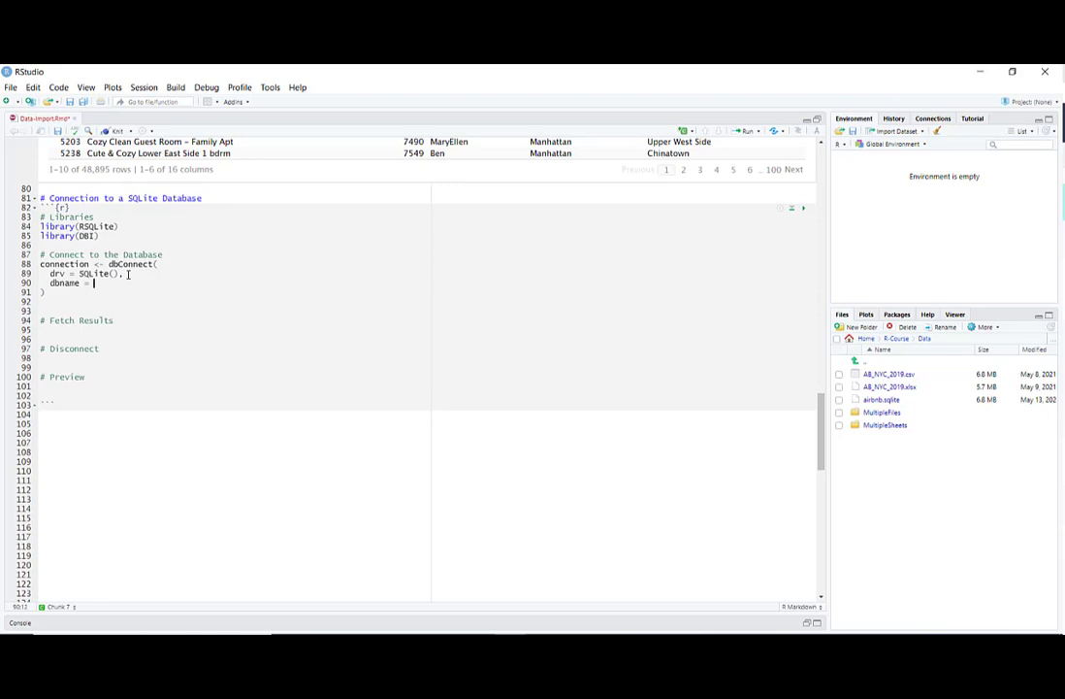
pyautogui.write('""')
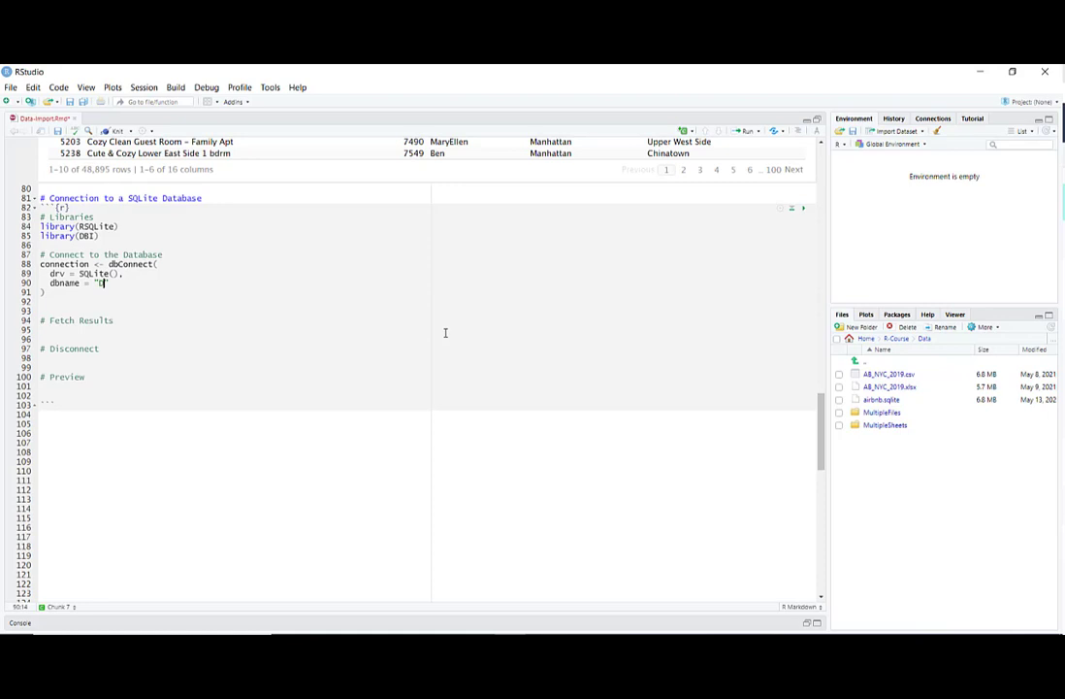
pyautogui.write('Data/')
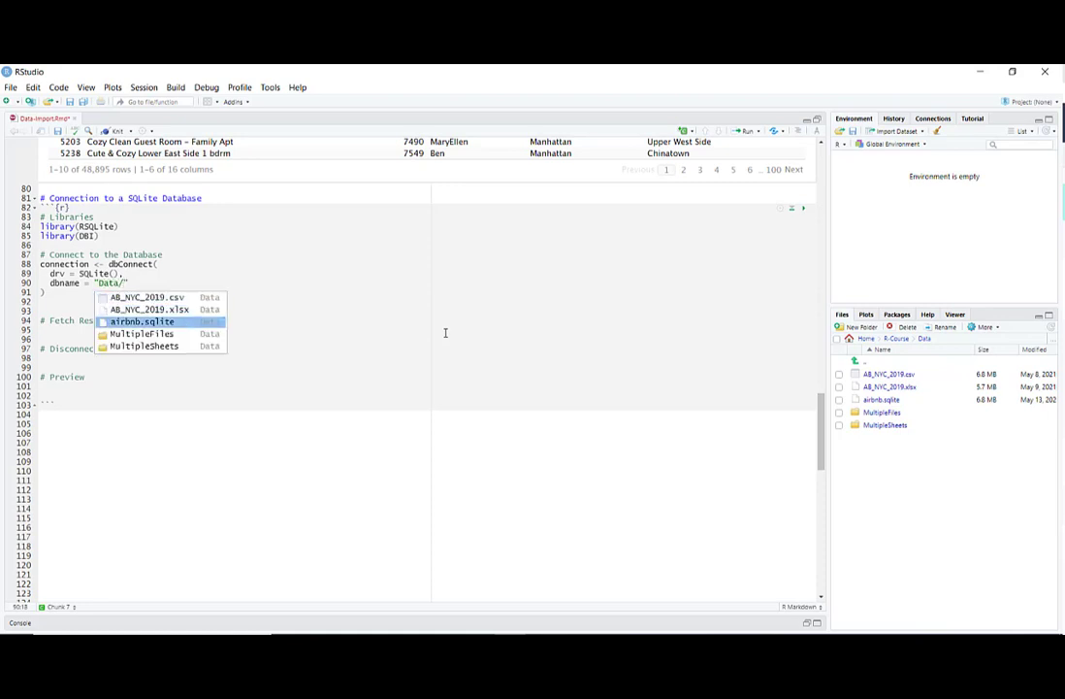
pyautogui.click(142, 322)
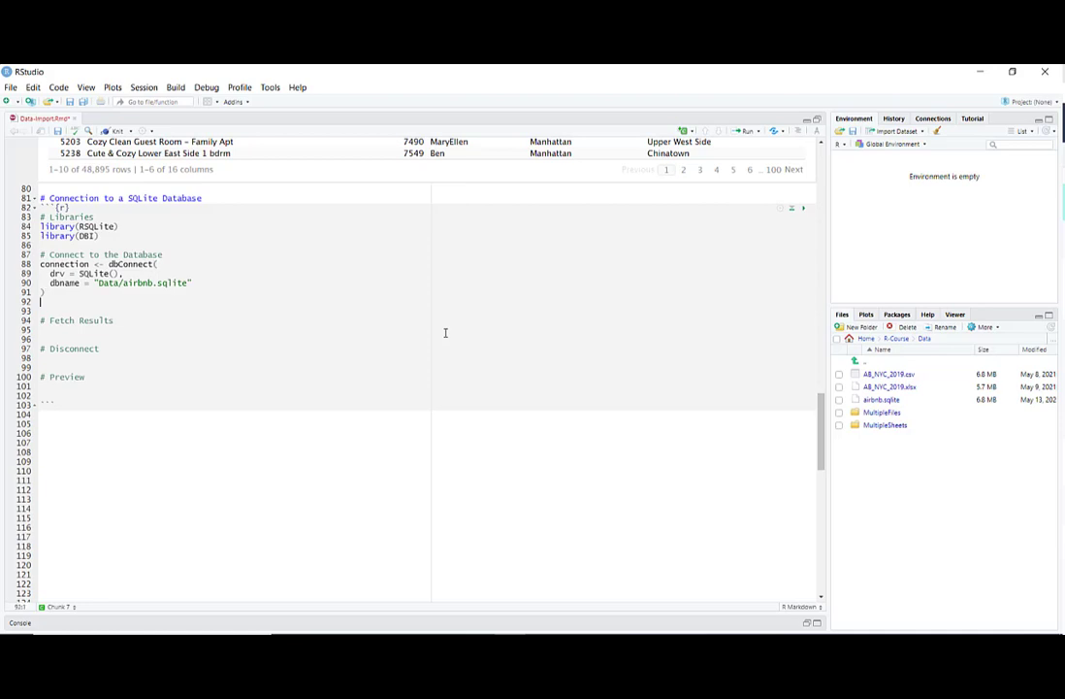
pyautogui.press('Backspace')
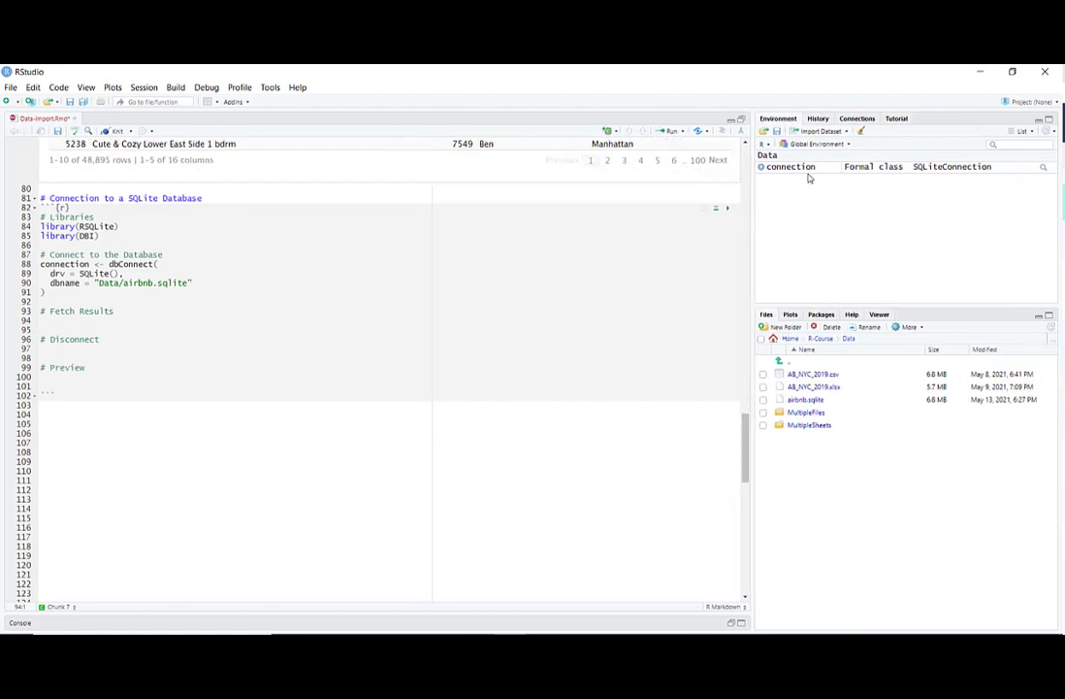
pyautogui.moveTo(843, 206)
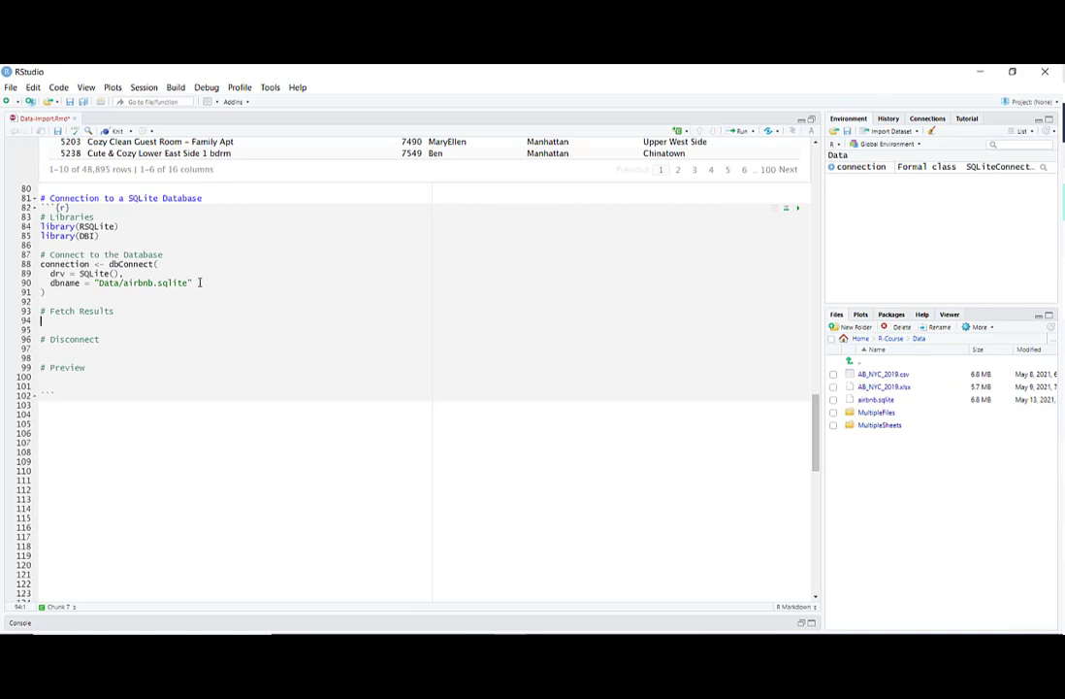
# - Write tbl(connection, "airbnb_data") to reference the airbnb_data table
pyautogui.write('t')
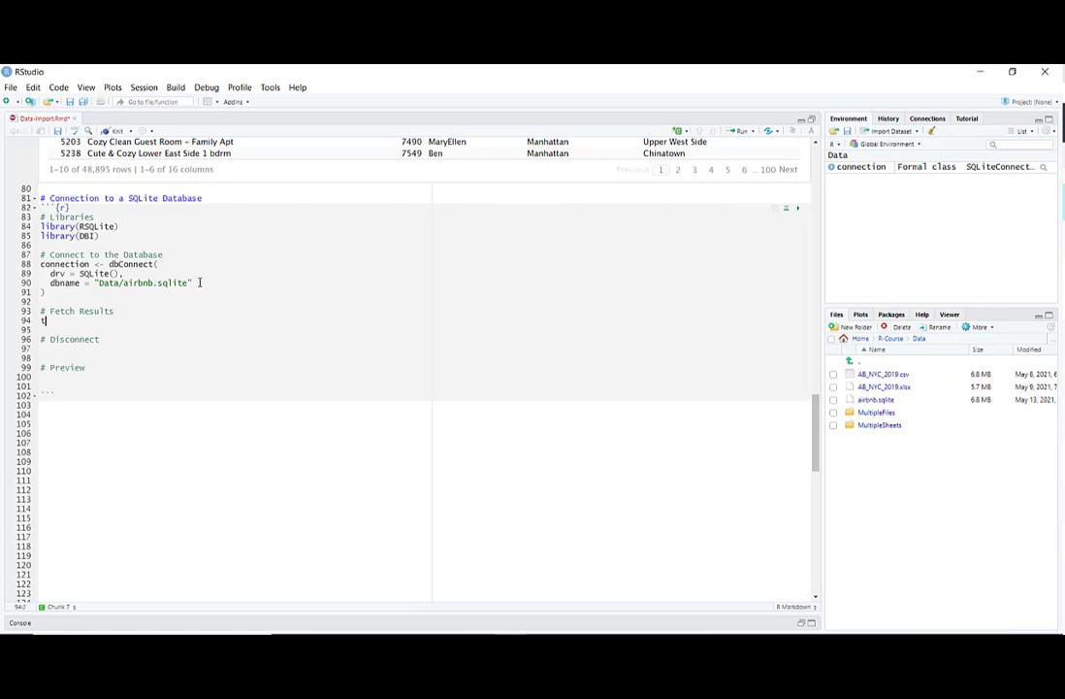
pyautogui.write('tbl(')
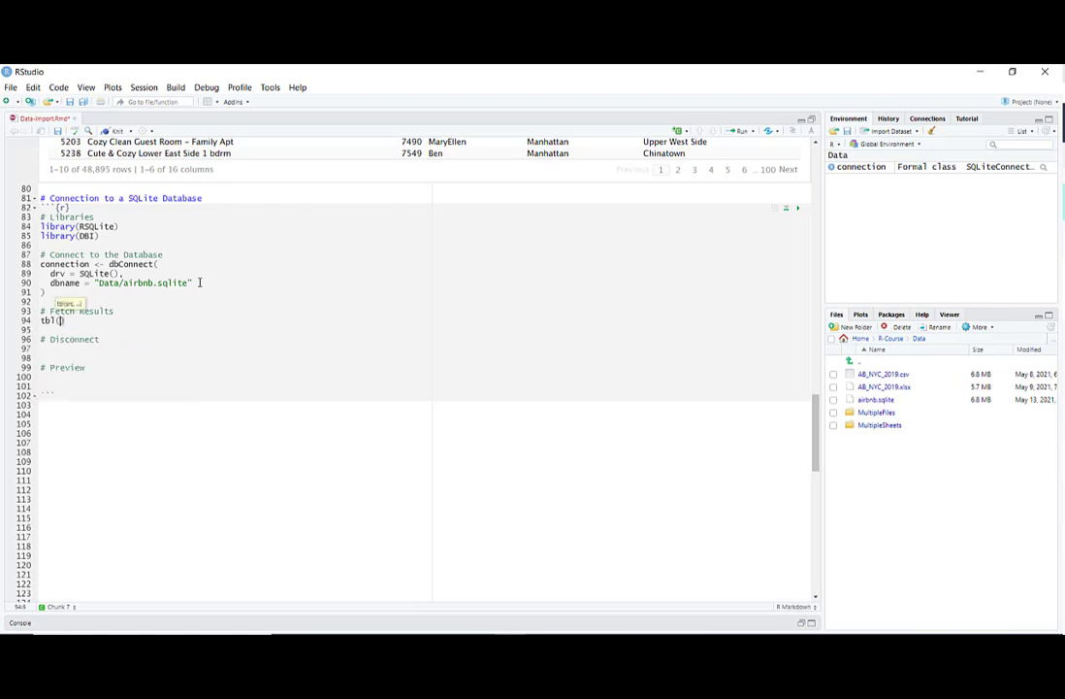
pyautogui.write('(connection,')
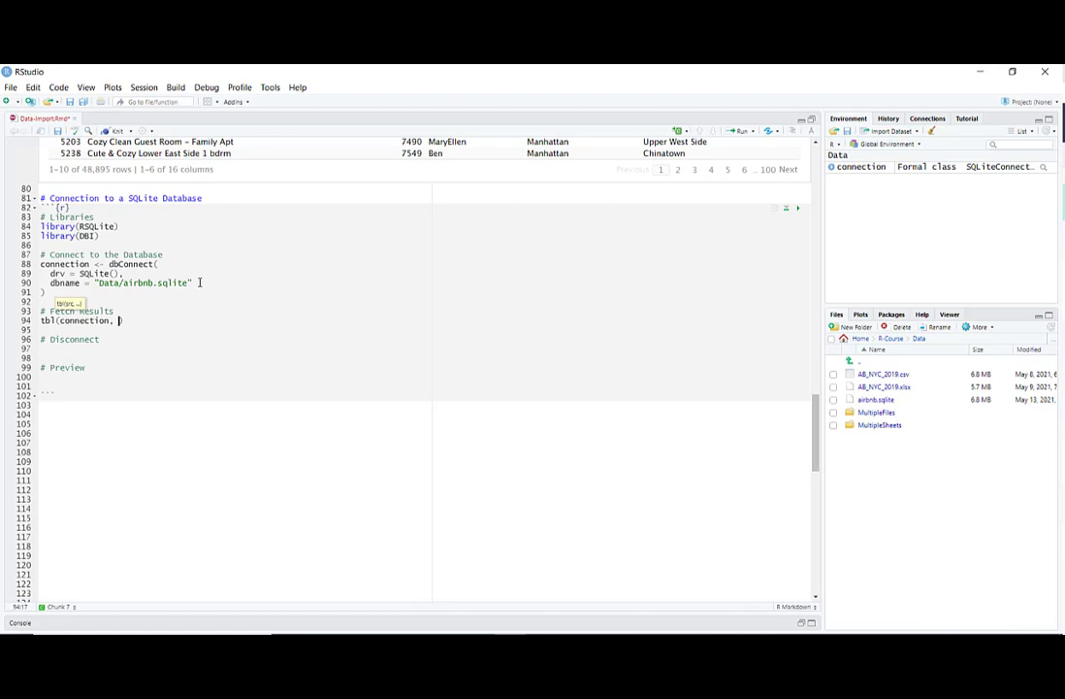
pyautogui.write('""')
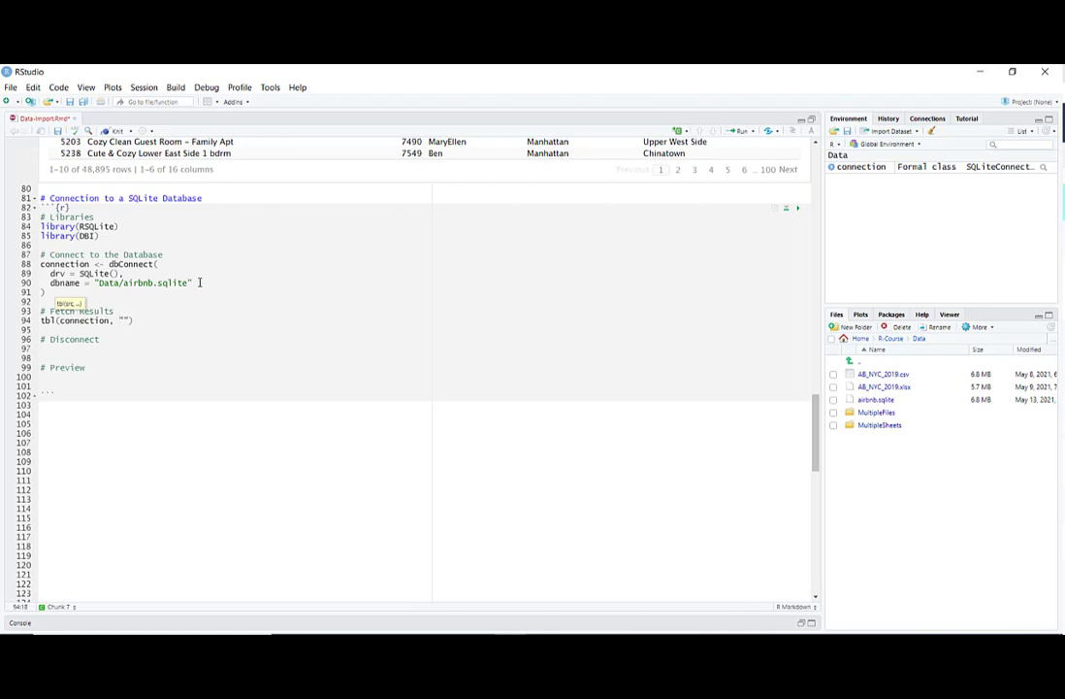
pyautogui.write('airbn')
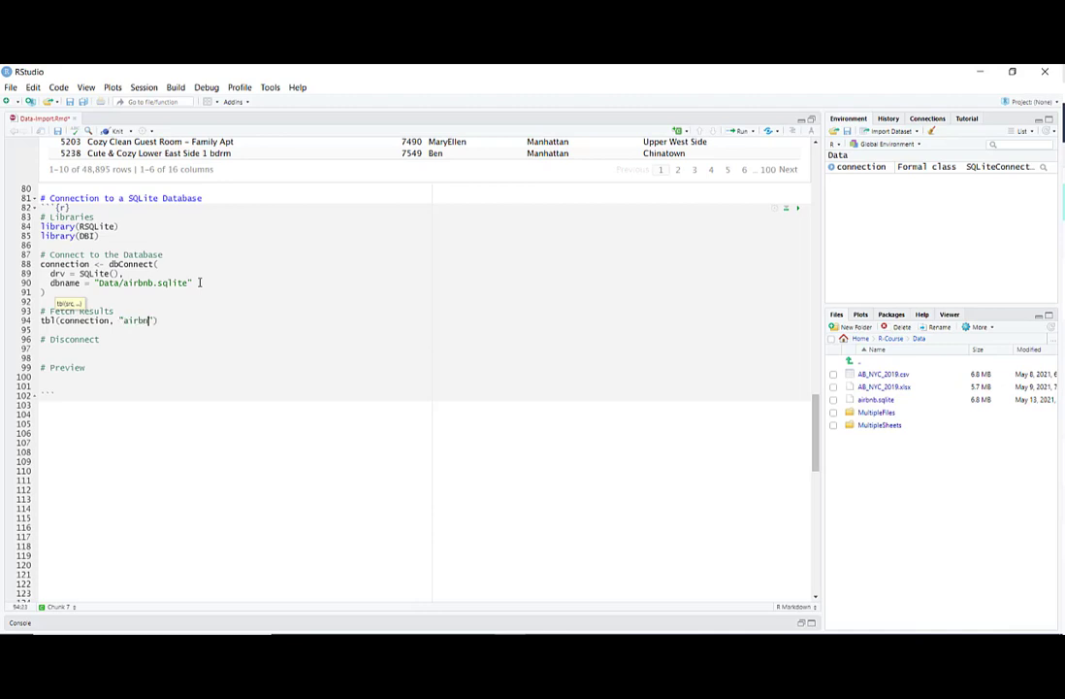
pyautogui.write('b_d')
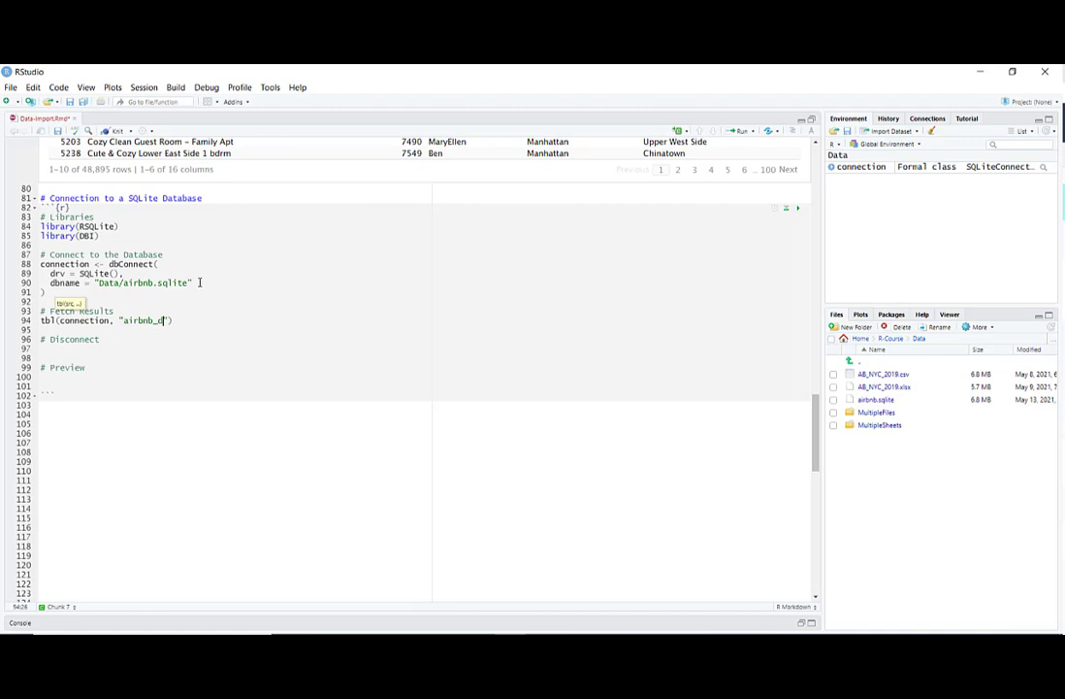
pyautogui.write('data")')
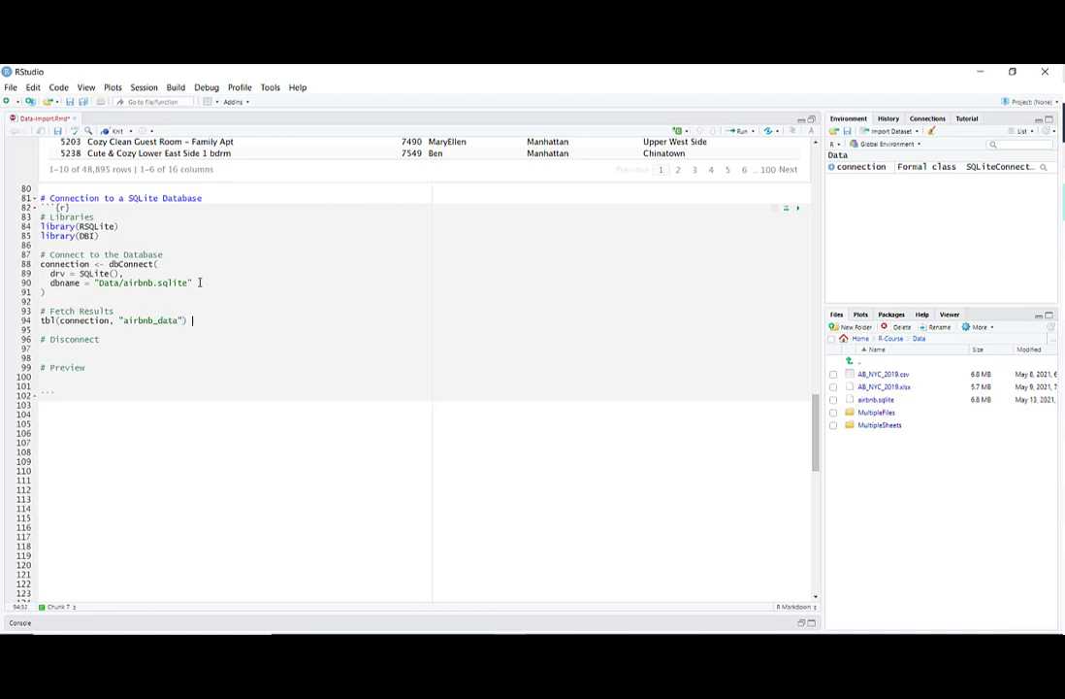
# - Pipe it through collect() into data, then add dbDisconnect(connection) under Disconnect
pyautogui.write('%')
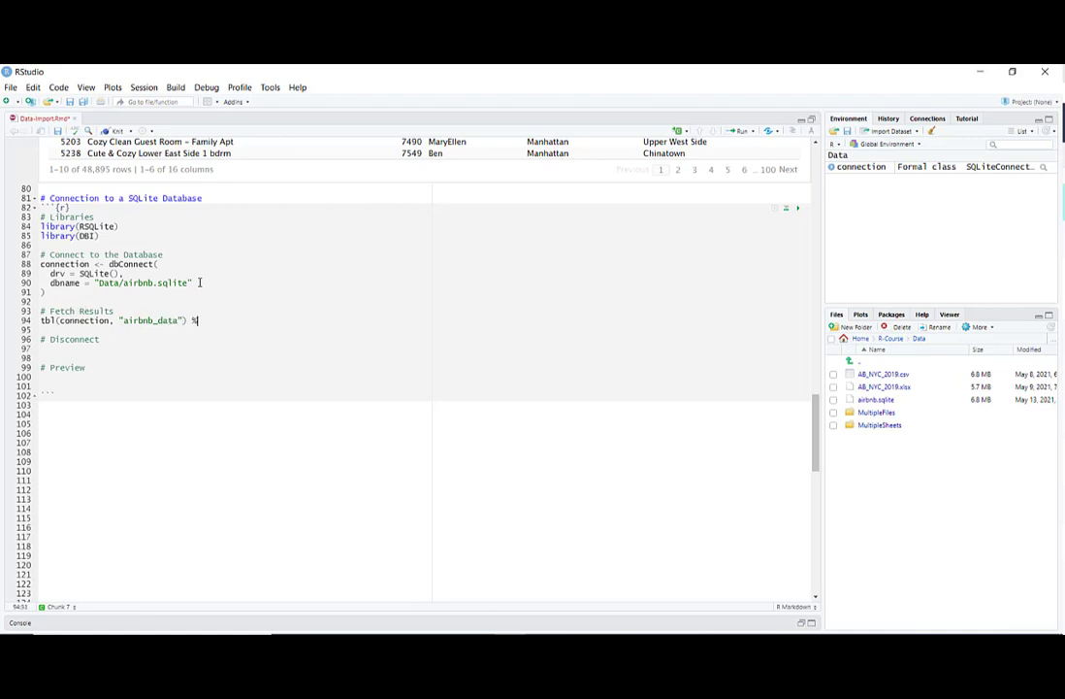
pyautogui.write('coll')
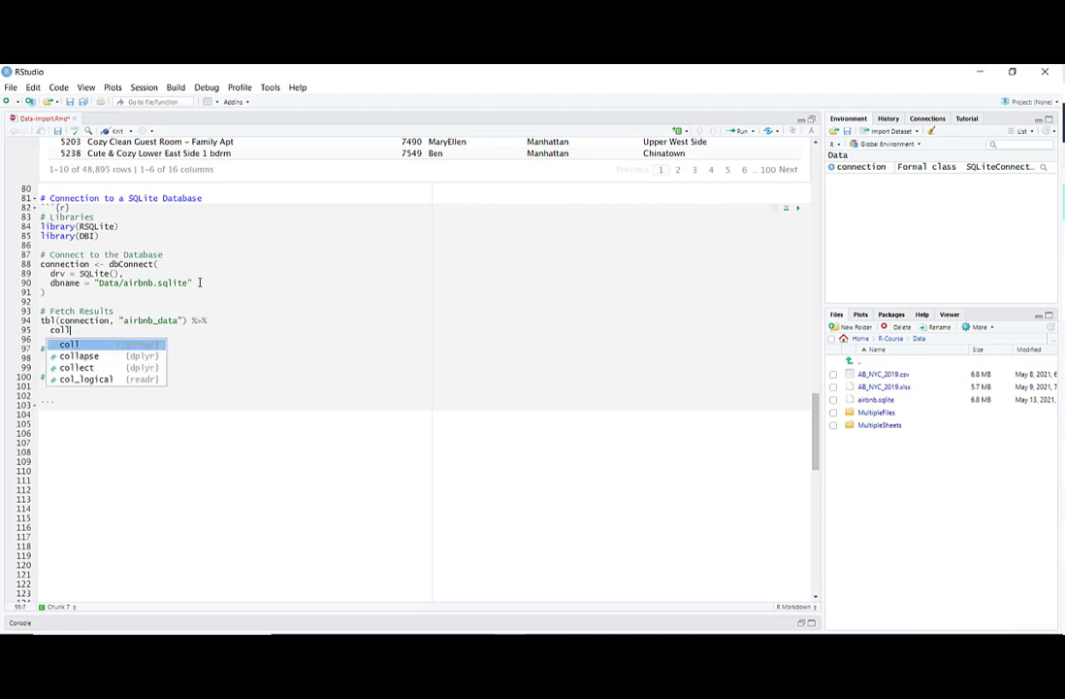
pyautogui.click(80, 367)
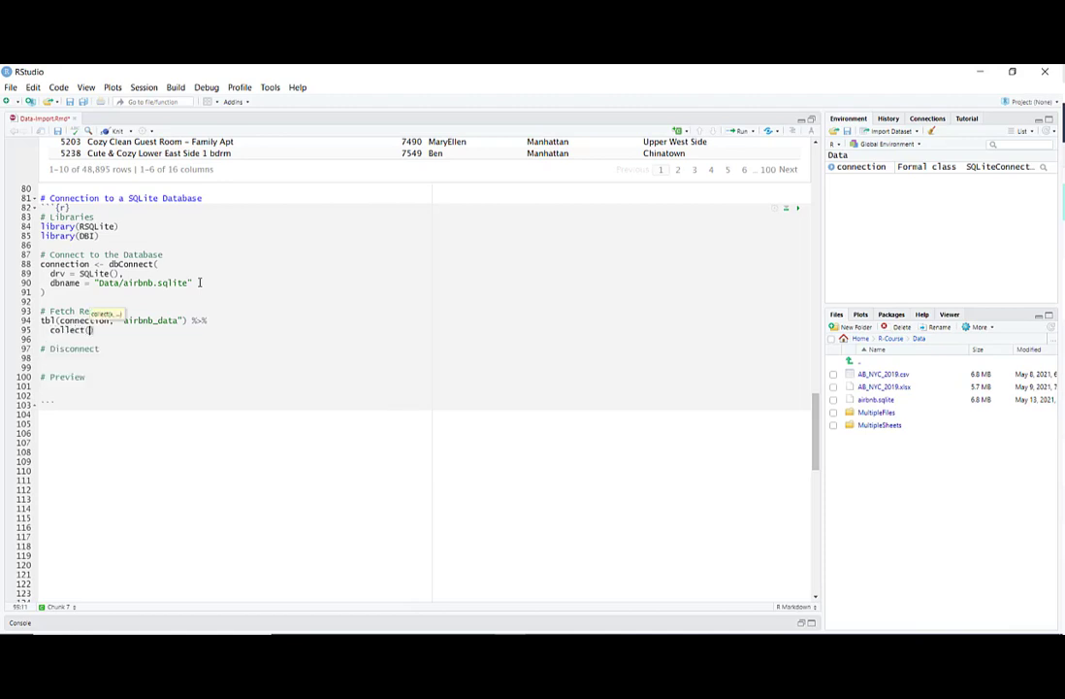
pyautogui.write('->')
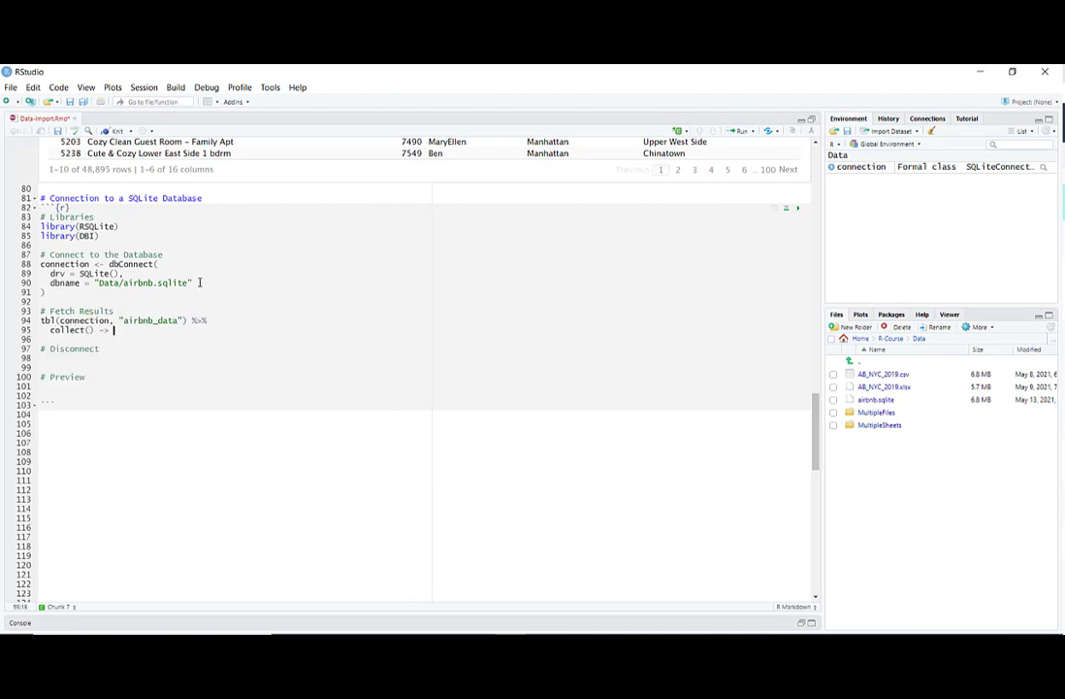
pyautogui.write('data')
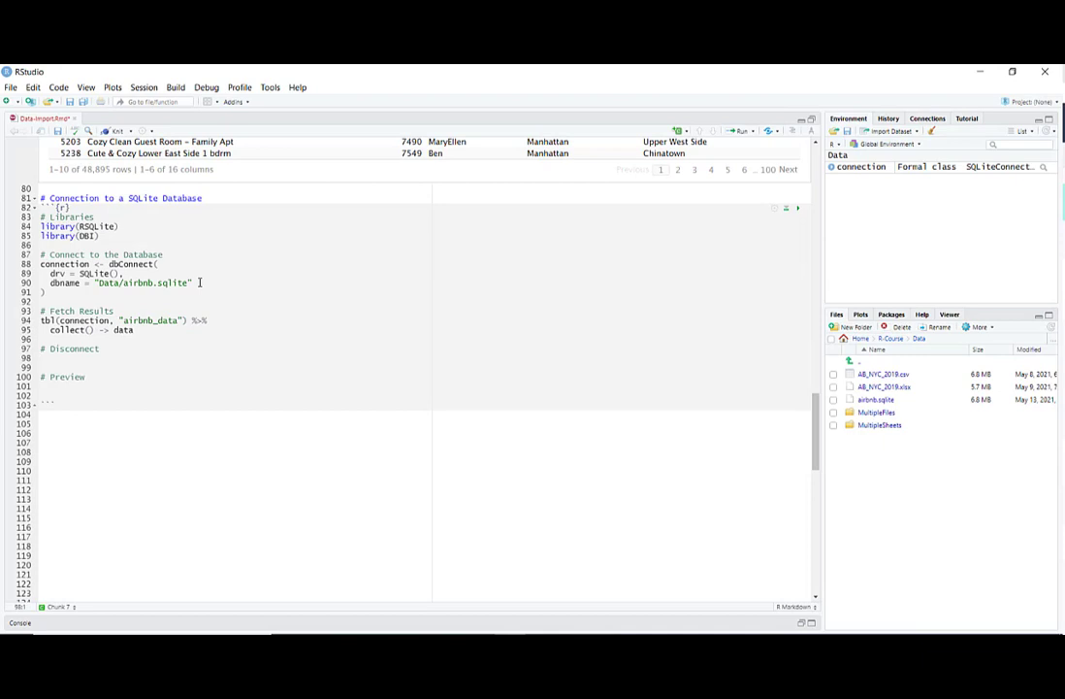
pyautogui.write('dbDisconnect(connection')
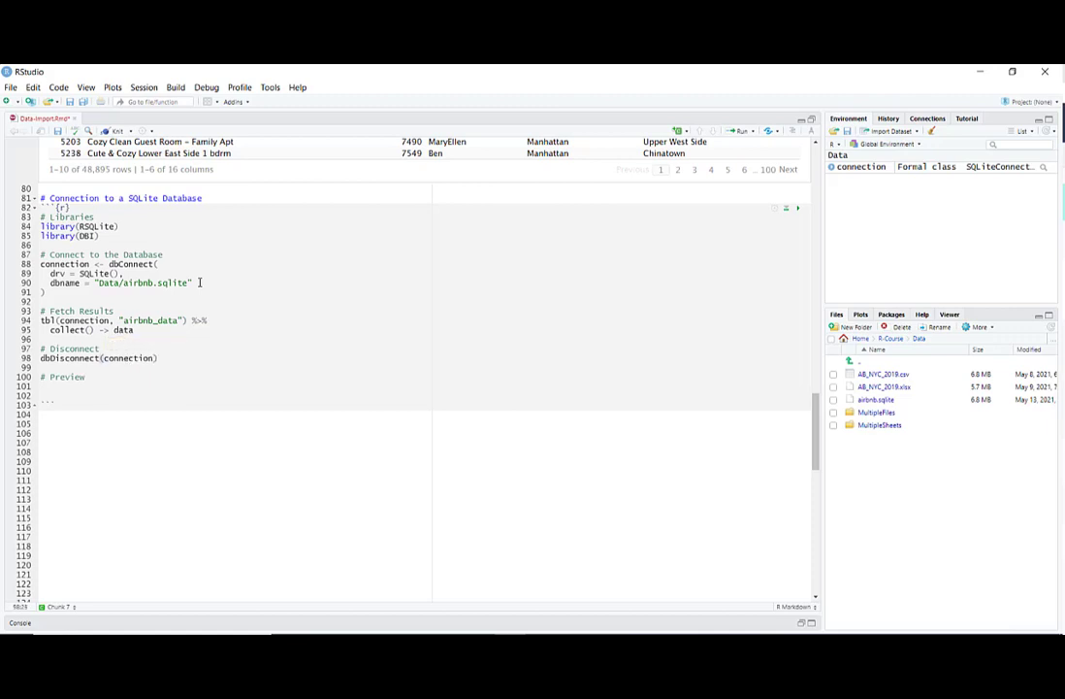
# - Add data under the Preview comment and run the chunk, producing the 48,895 × 16 tibble
pyautogui.write('#')
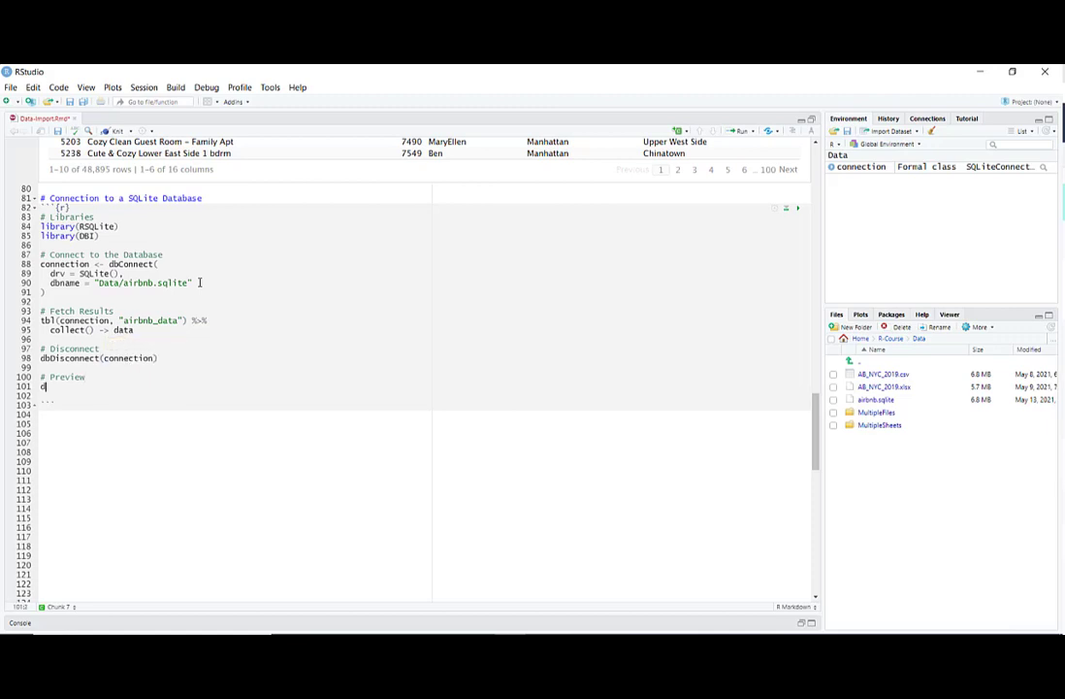
pyautogui.write('data')
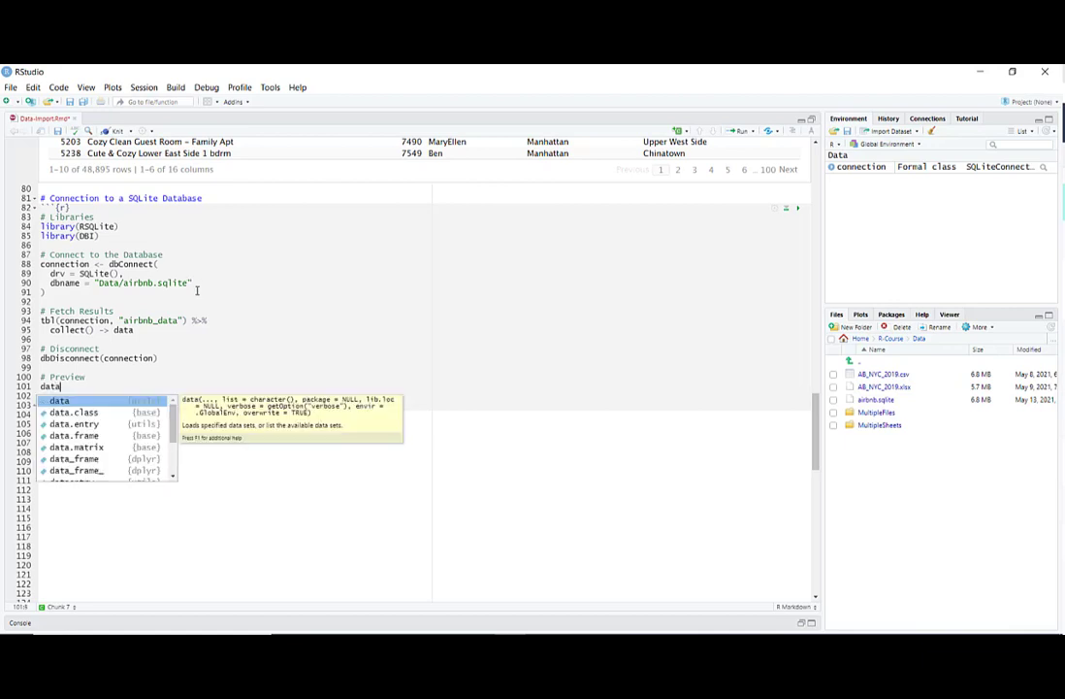
pyautogui.press('Escape')
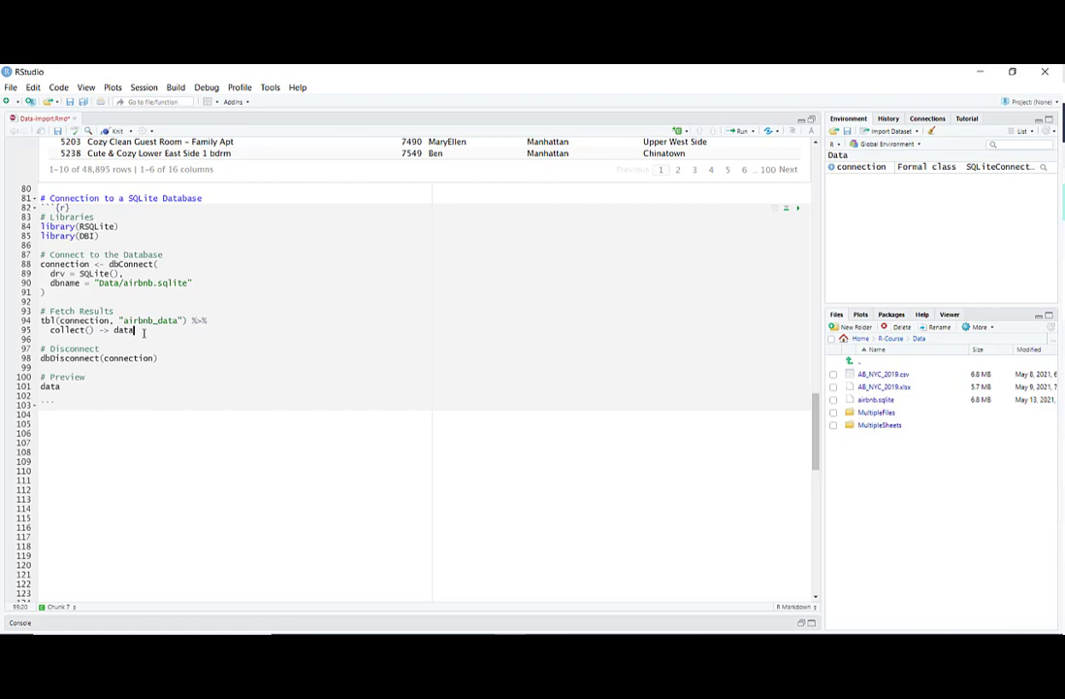
pyautogui.click(740, 130)
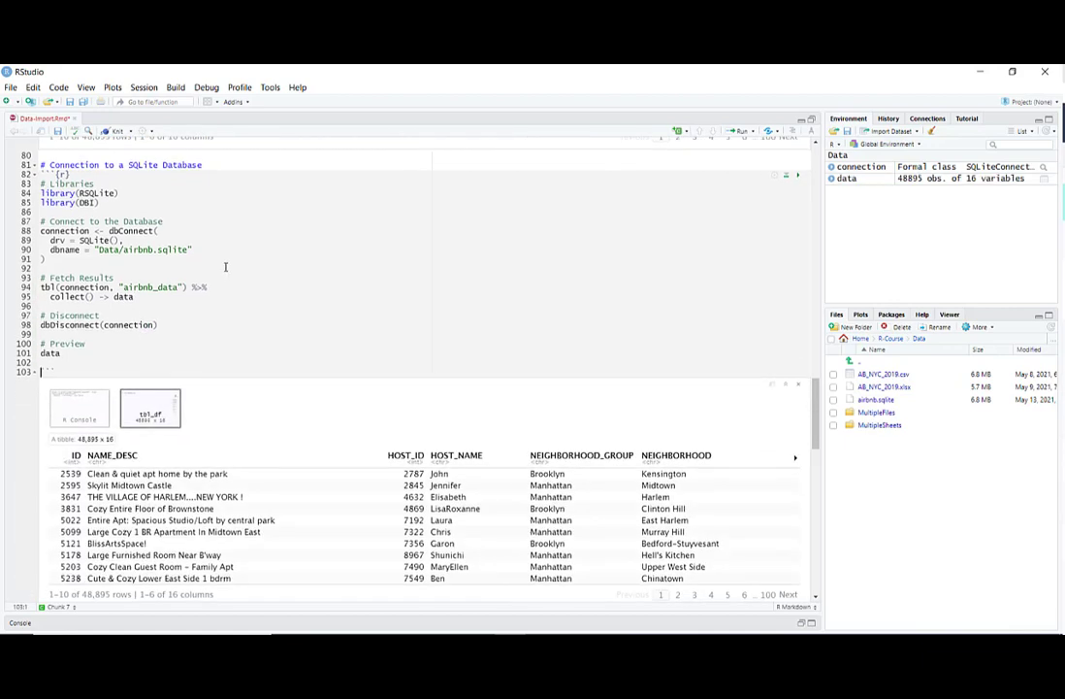
pyautogui.scroll(-3)
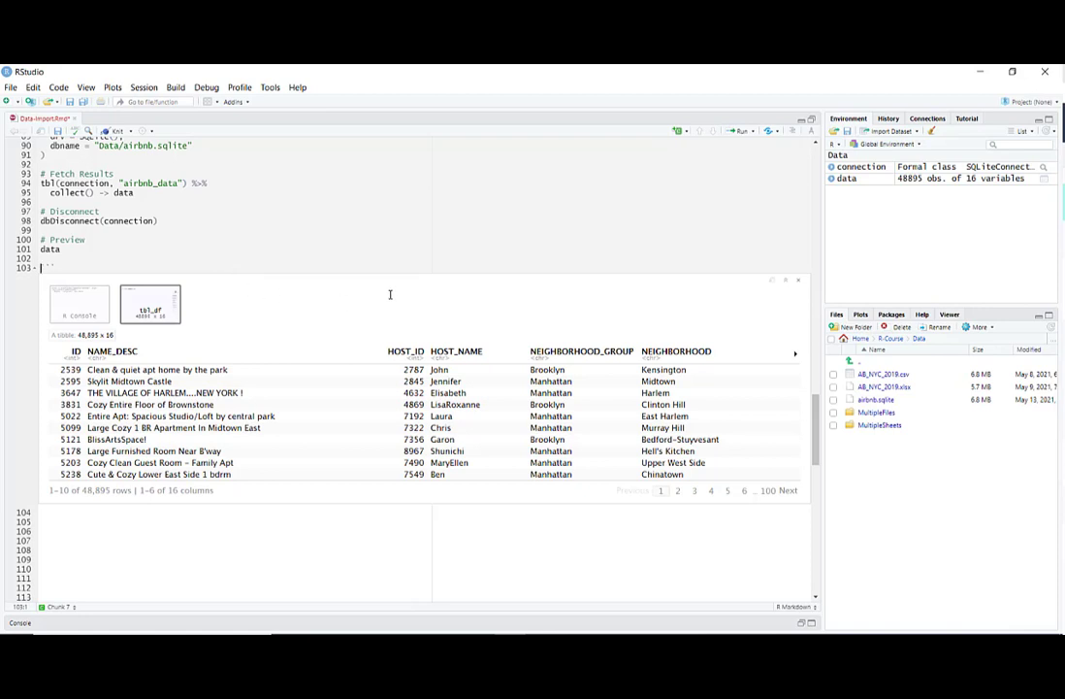
pyautogui.scroll(3)
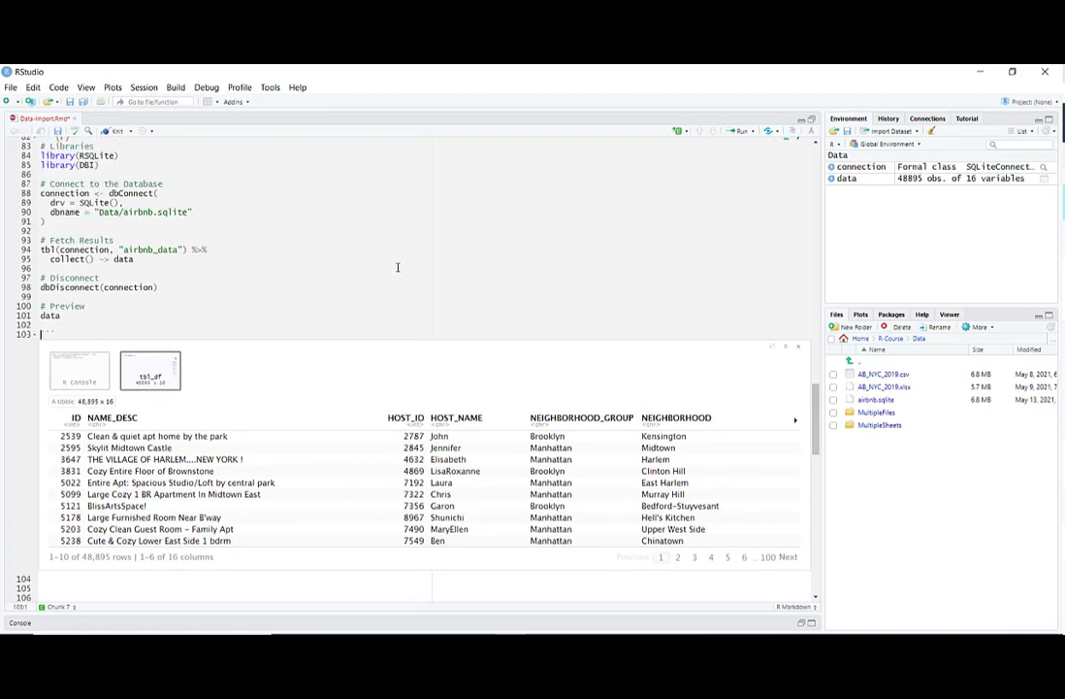